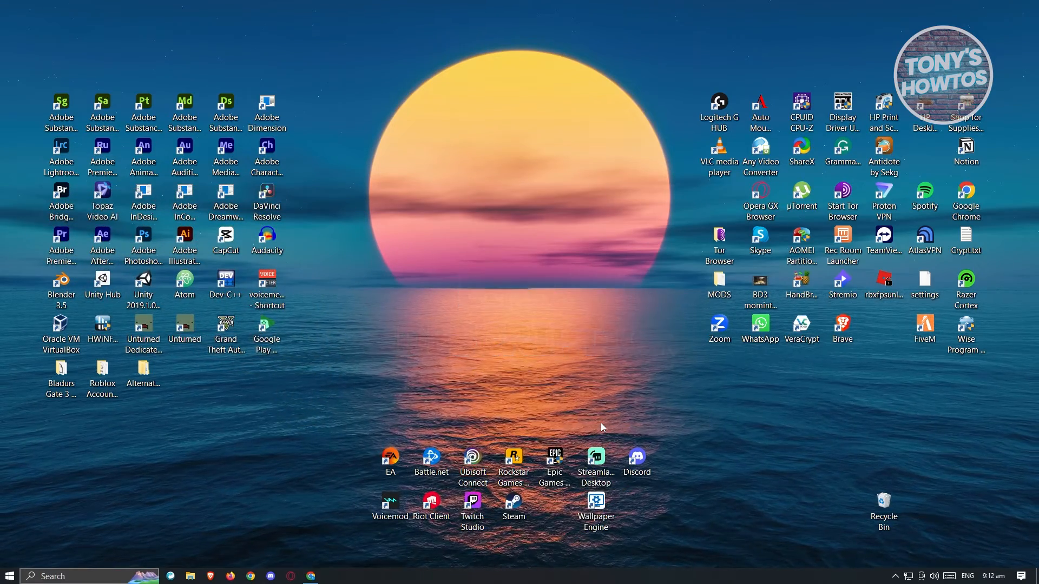
{"action": "mouse_move", "coordinate": [528, 309]}
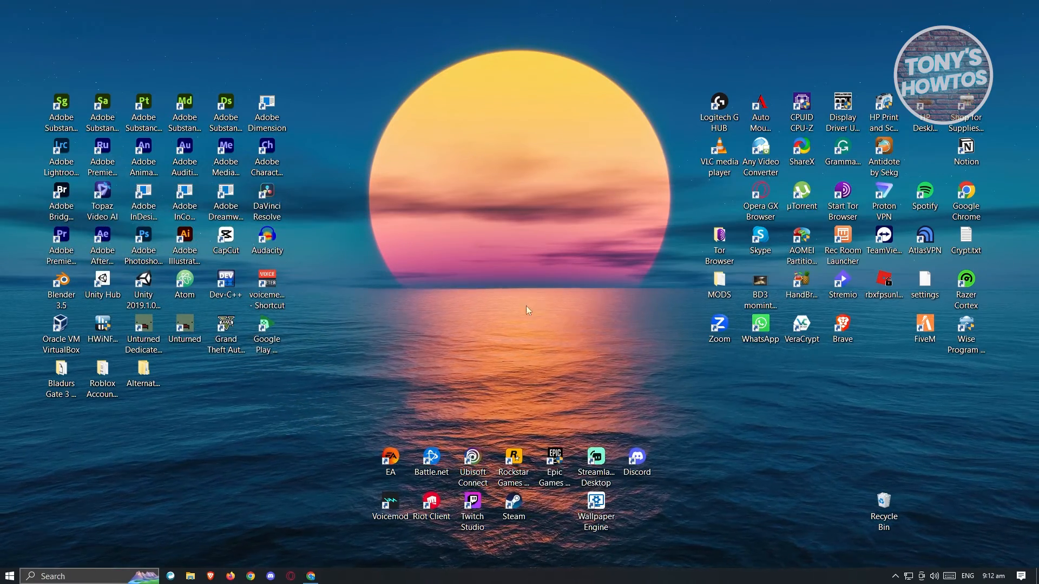
{"action": "mouse_move", "coordinate": [351, 396]}
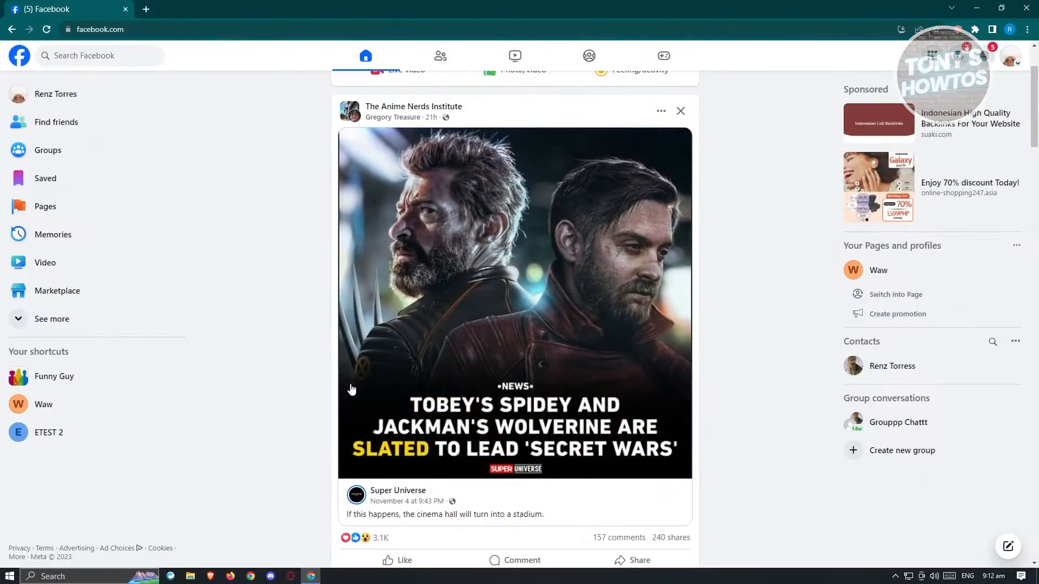
{"action": "mouse_move", "coordinate": [342, 335]}
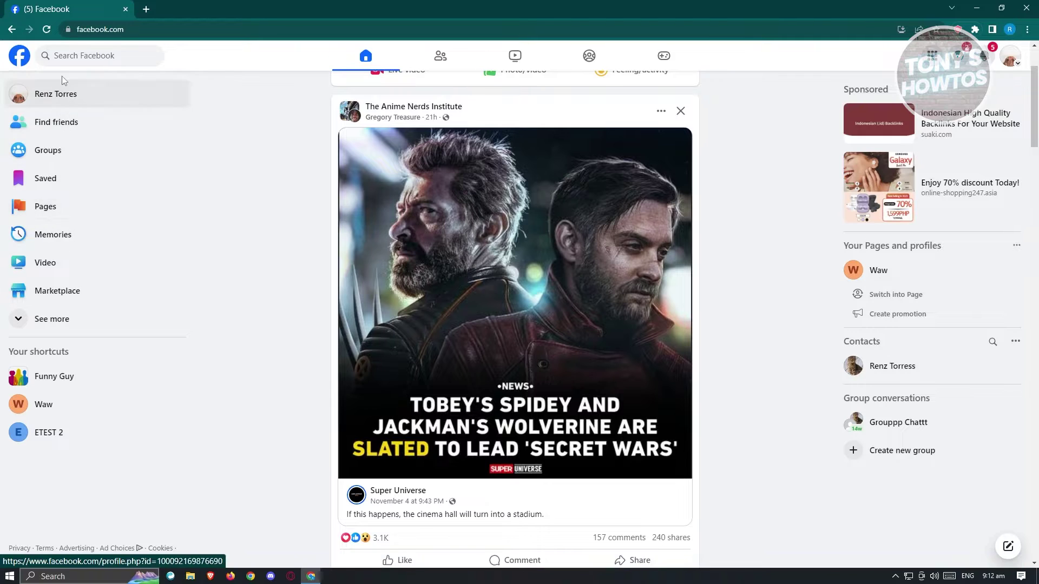
{"action": "mouse_move", "coordinate": [78, 292]}
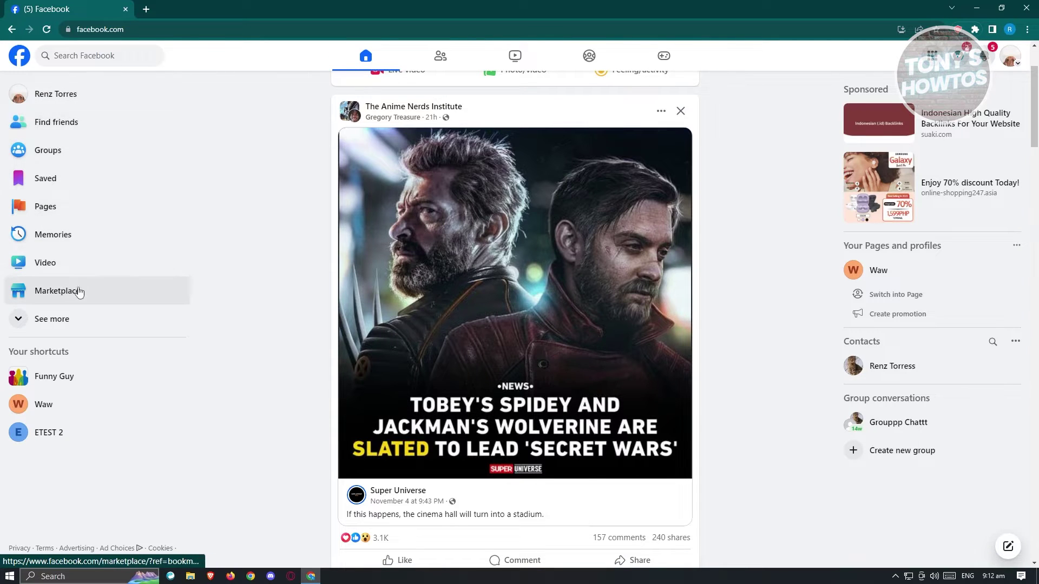
{"action": "mouse_move", "coordinate": [84, 295]}
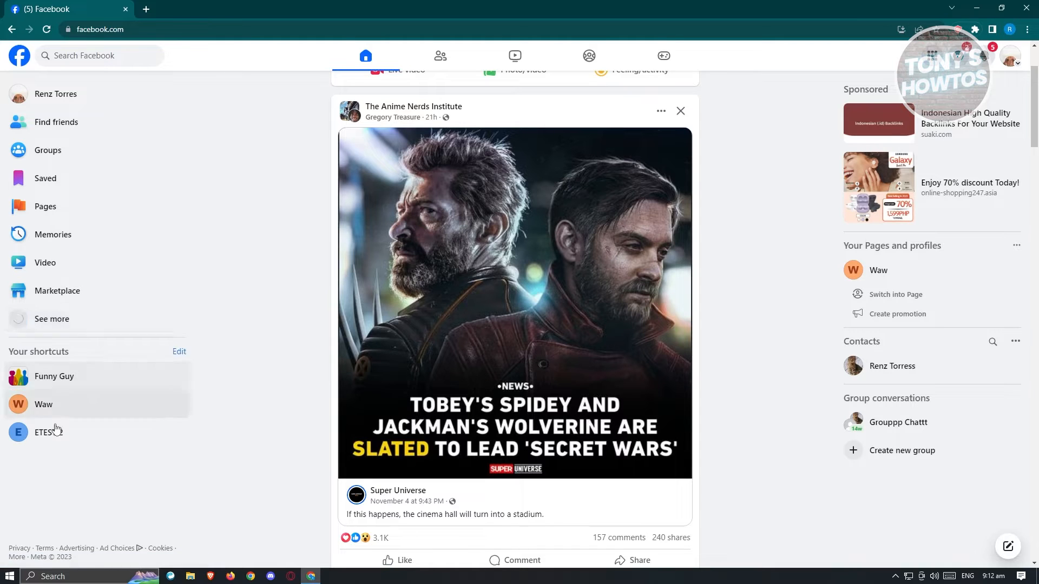
Step: Go to Marketplace from the Facebook home feed sidebar
{"action": "left_click", "coordinate": [52, 319]}
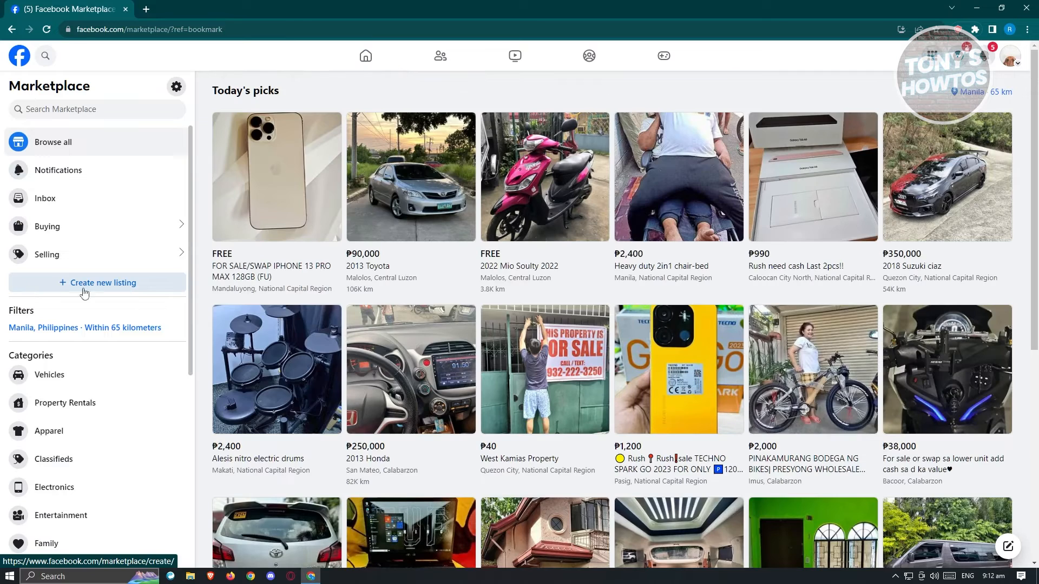
{"action": "mouse_move", "coordinate": [251, 288]}
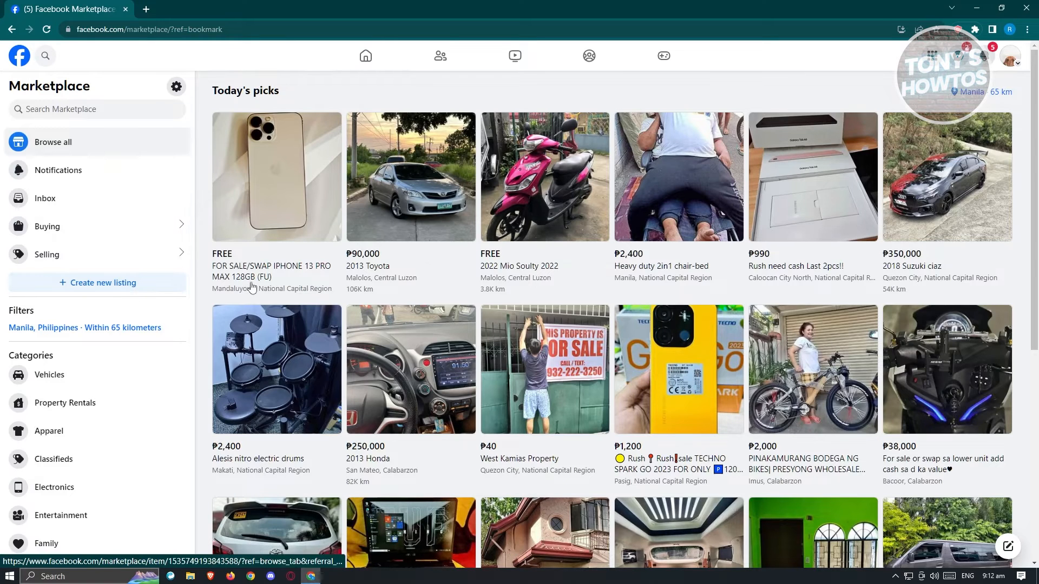
Step: Open the 2018 Suzuki Ciaz (₱350,000) listing from Today's picks
{"action": "scroll", "scroll_direction": "down", "scroll_amount": 3}
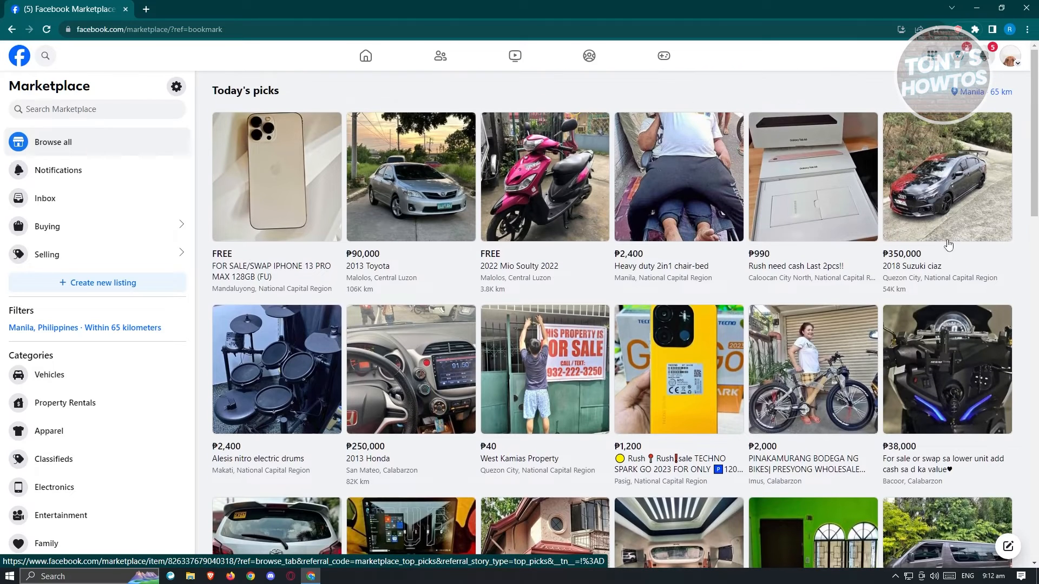
{"action": "left_click", "coordinate": [948, 177]}
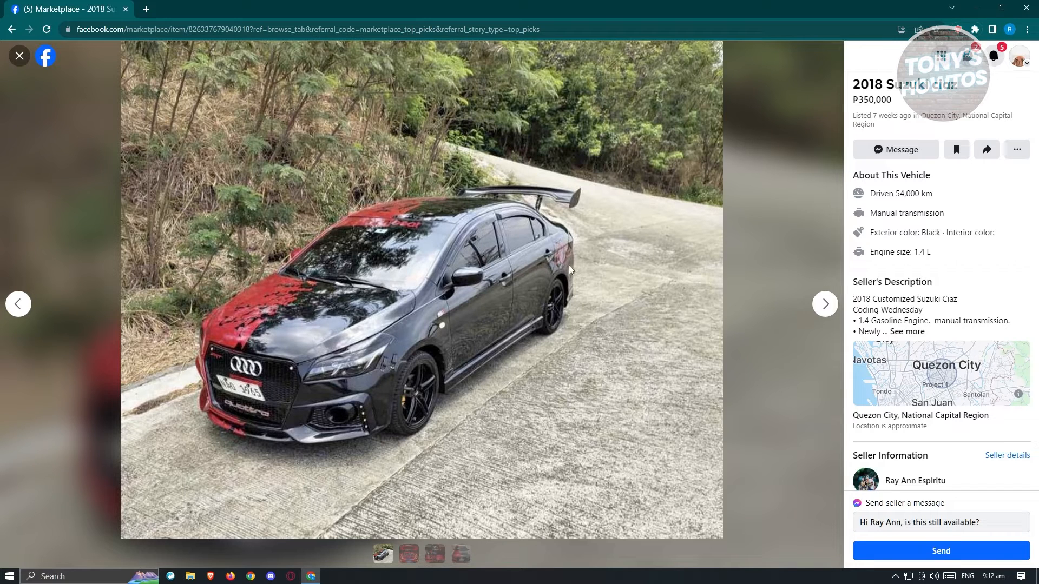
{"action": "mouse_move", "coordinate": [450, 221]}
{"action": "type", "text": "m."}
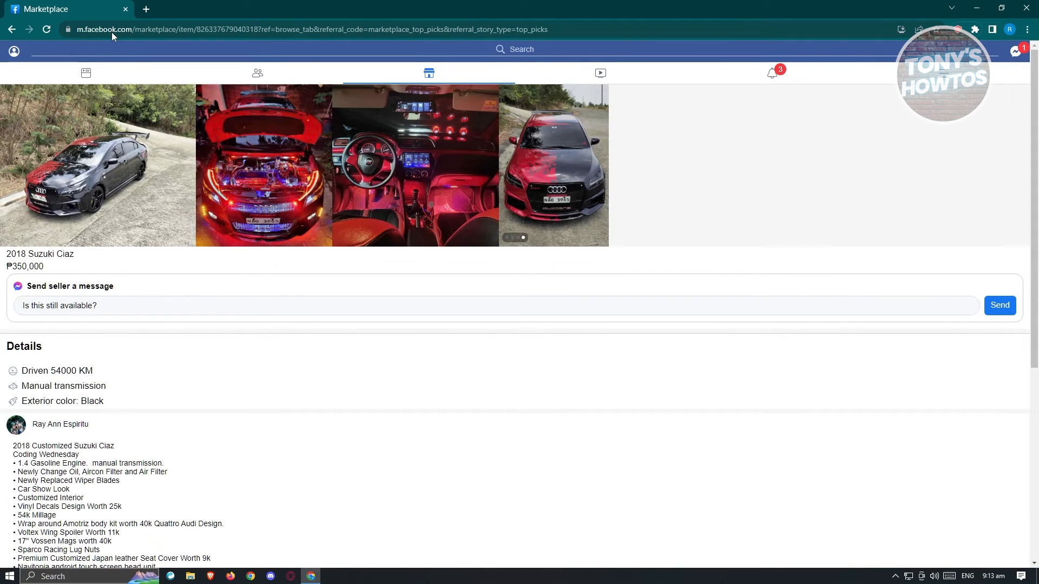
Step: Scroll the mobile Ciaz listing to reveal the seller description, location map and Business Details
{"action": "scroll", "scroll_direction": "down", "scroll_amount": 3}
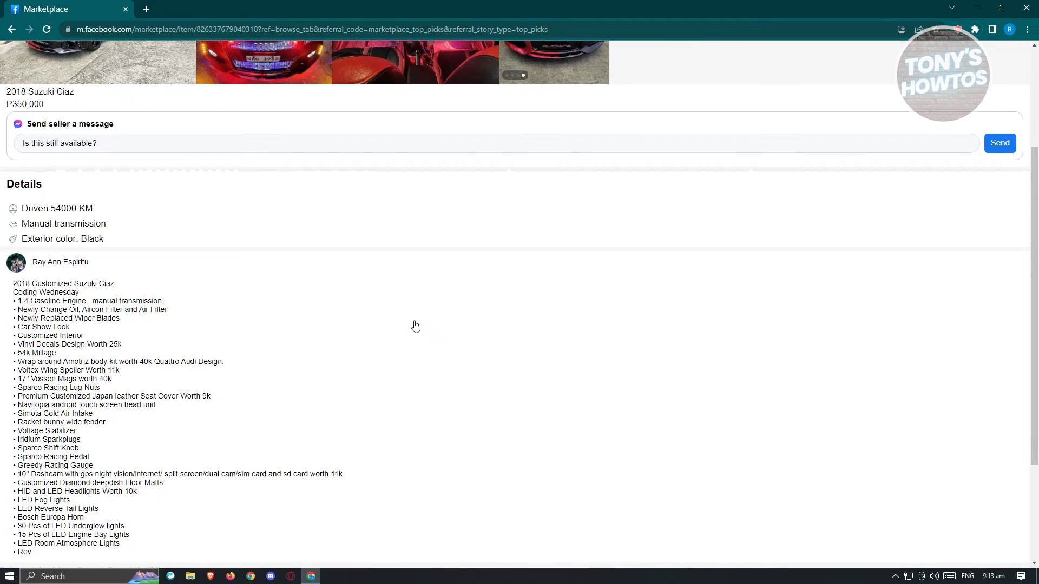
{"action": "mouse_move", "coordinate": [338, 353]}
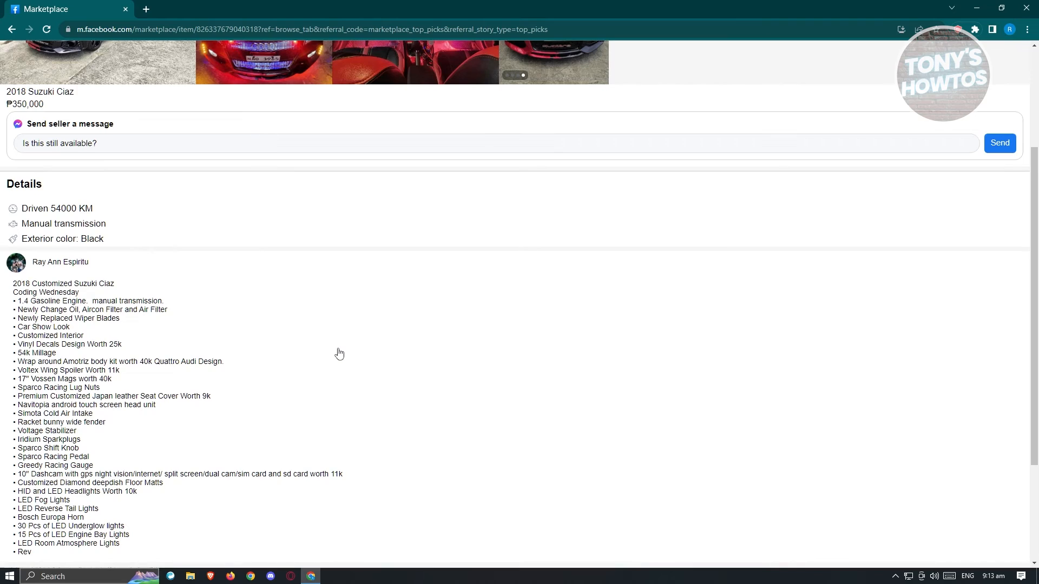
{"action": "scroll", "scroll_direction": "down", "scroll_amount": 3}
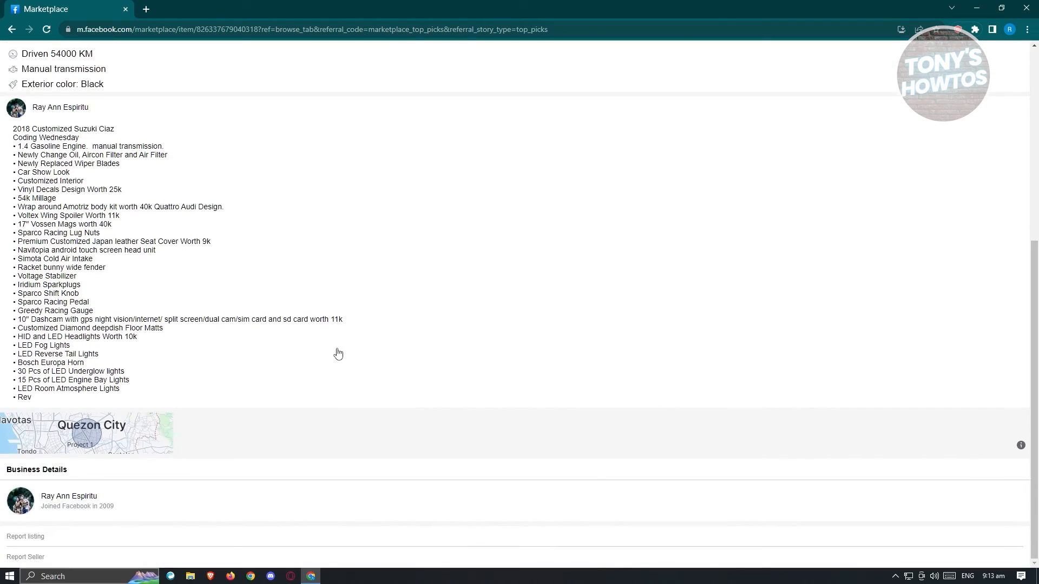